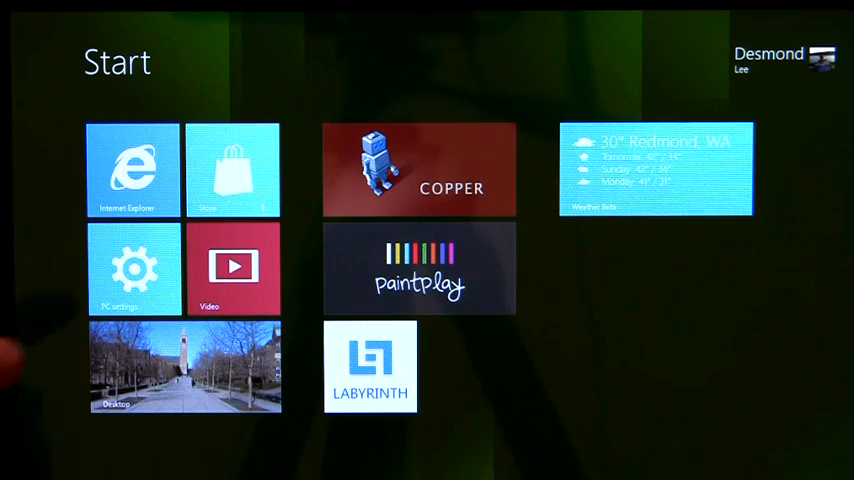
# Bring up the 'Reset your PC and start over' warning from PC settings General.
pyautogui.click(134, 268)
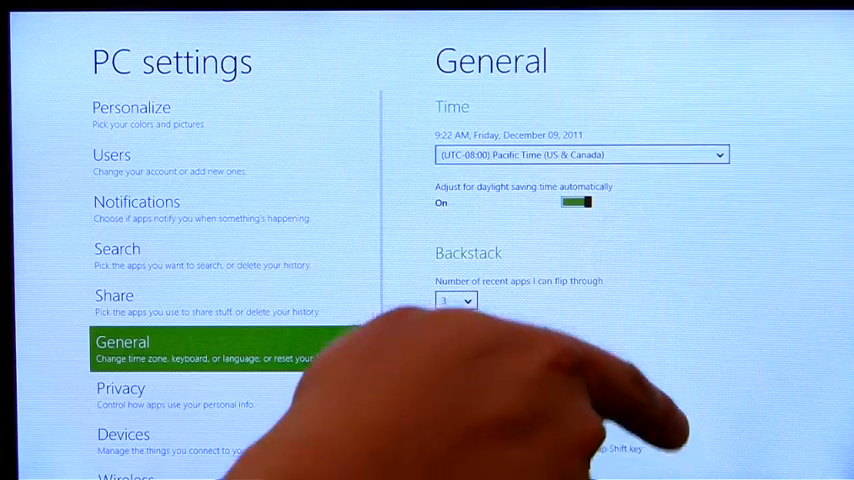
pyautogui.scroll(-3)
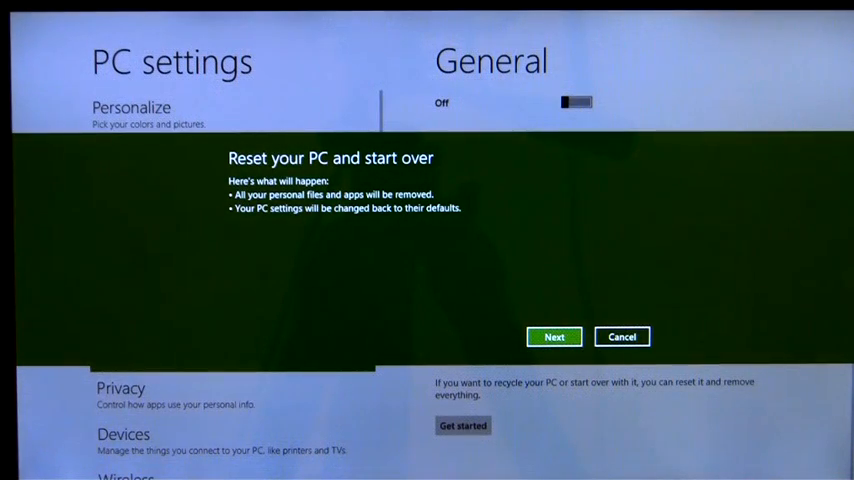
# Walk the reset wizard choosing quick file removal, then back out at 'Ready to reset your PC'.
pyautogui.click(554, 336)
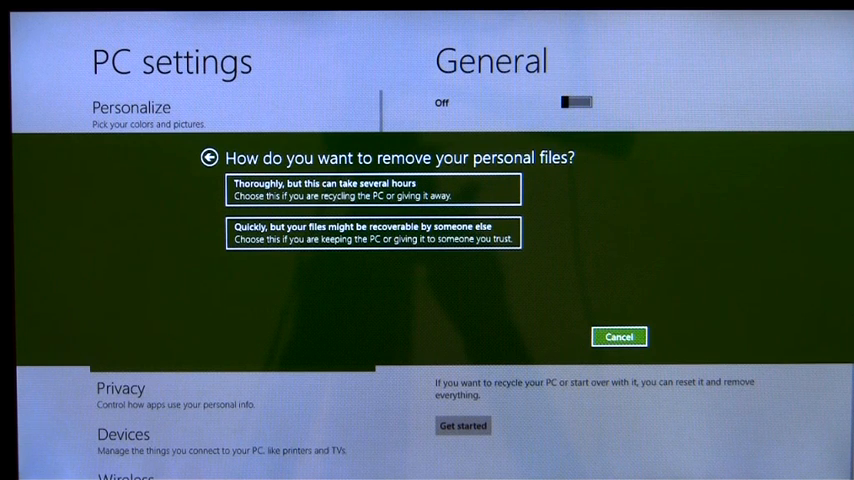
pyautogui.click(372, 188)
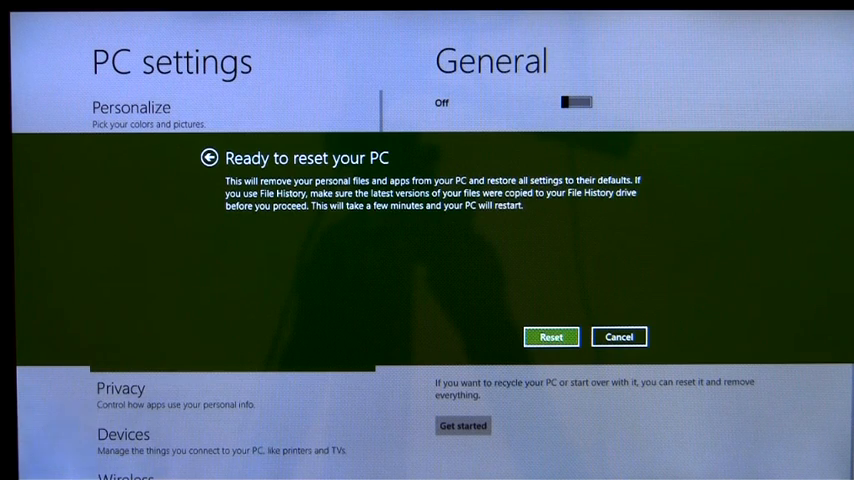
pyautogui.click(552, 336)
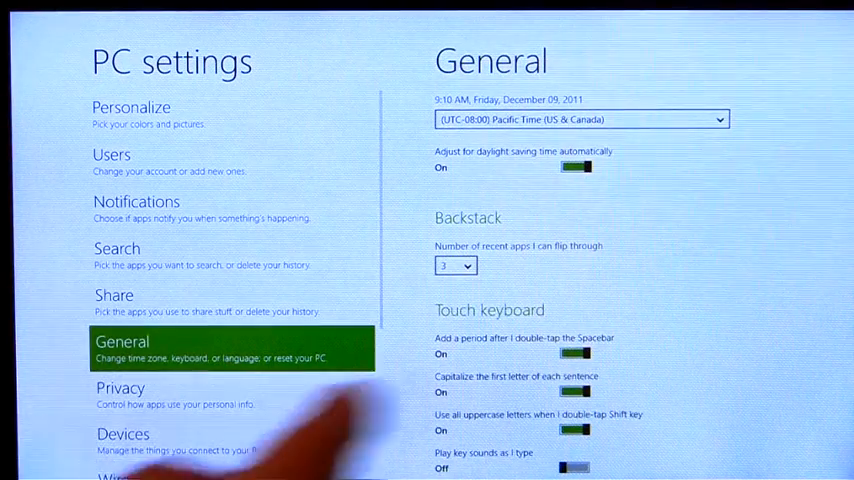
# Start 'Refresh your PC without affecting your files' and confirm, restarting to the sign-in screen.
pyautogui.scroll(-3)
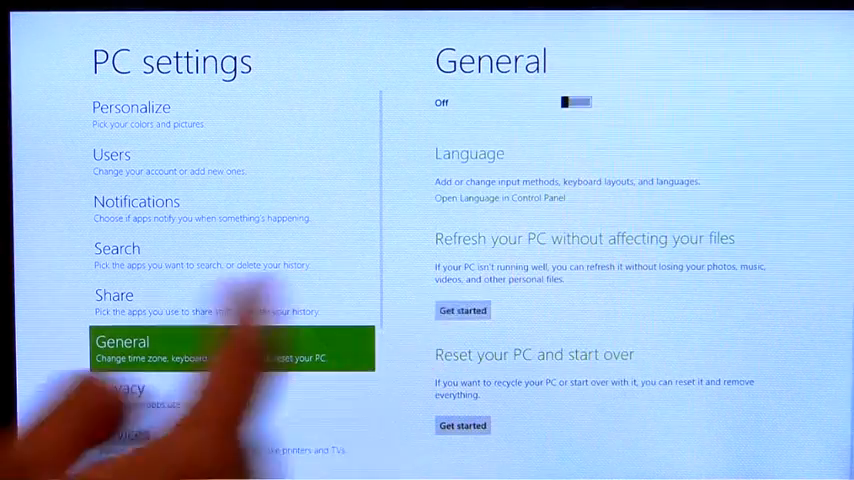
pyautogui.click(462, 310)
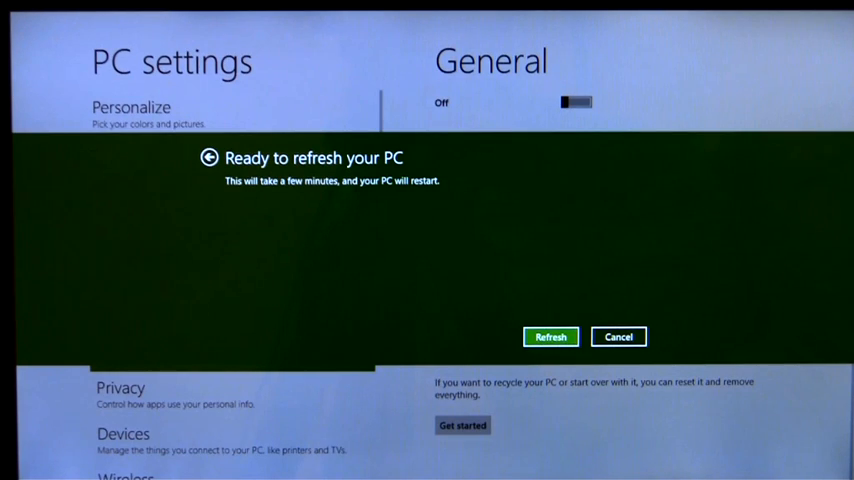
pyautogui.click(552, 336)
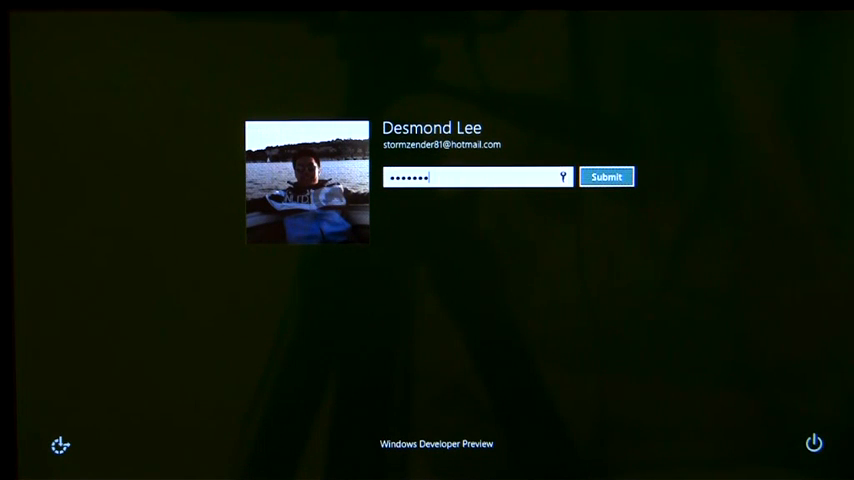
# Sign back in after the refresh and go to the desktop with the Pictures library open.
pyautogui.click(604, 176)
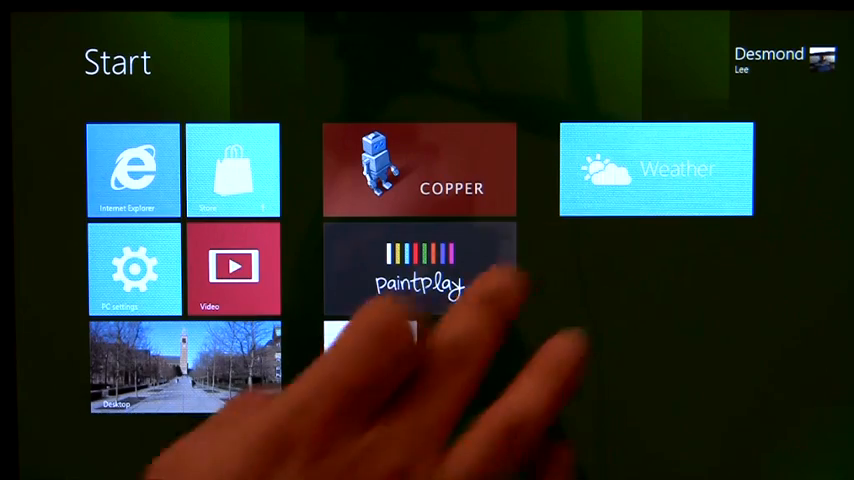
pyautogui.click(656, 168)
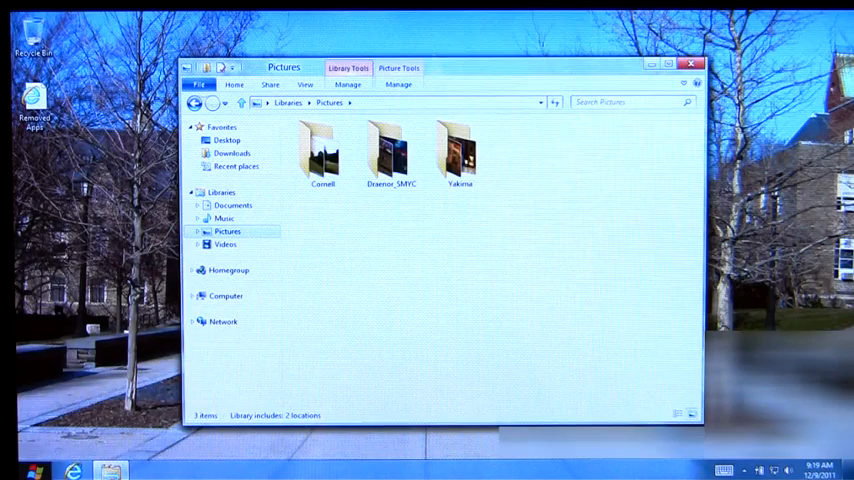
# Launch an administrator Command Prompt from the desktop shortcut.
pyautogui.doubleClick(460, 156)
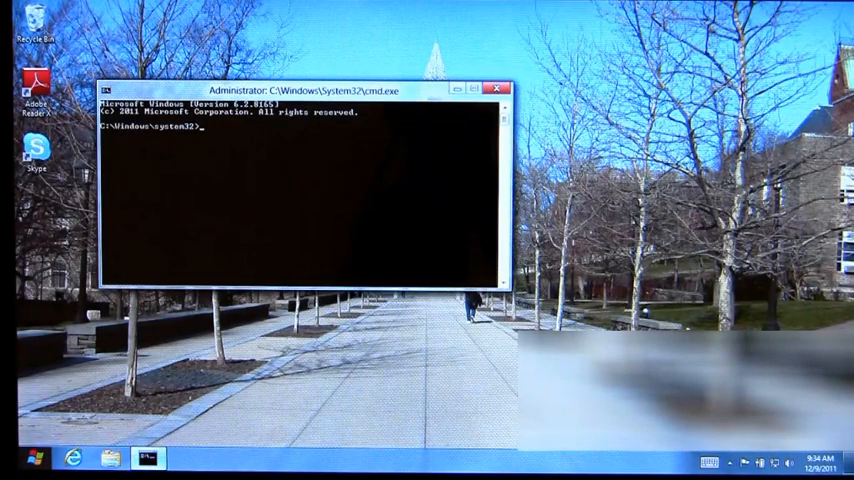
# Enter 'recimg -createimage c:\RecoveryImage' at the administrator prompt.
pyautogui.write('recing')
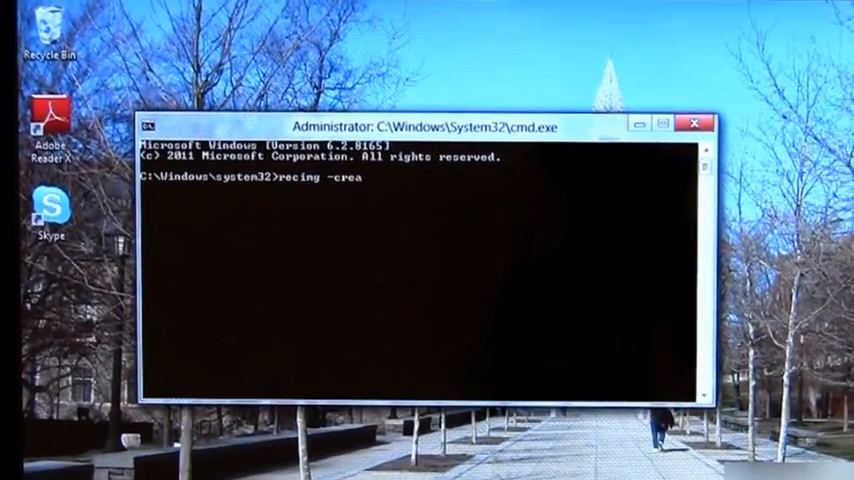
pyautogui.write('teimage')
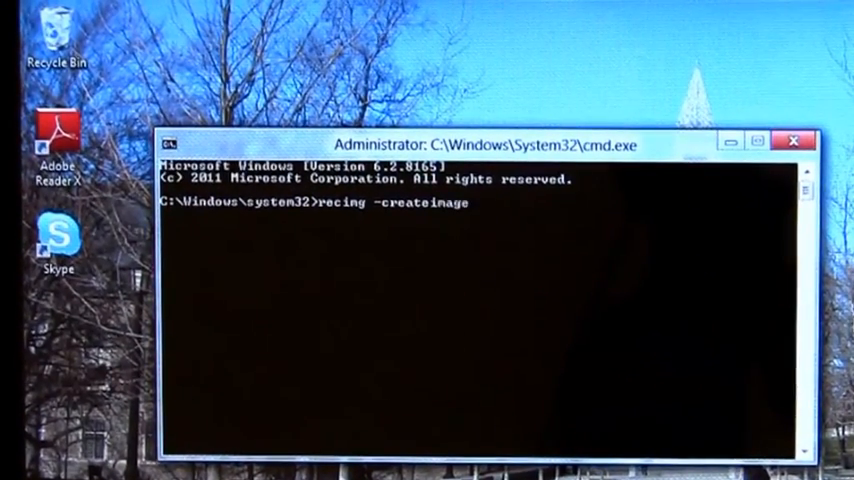
pyautogui.write('c:\\re')
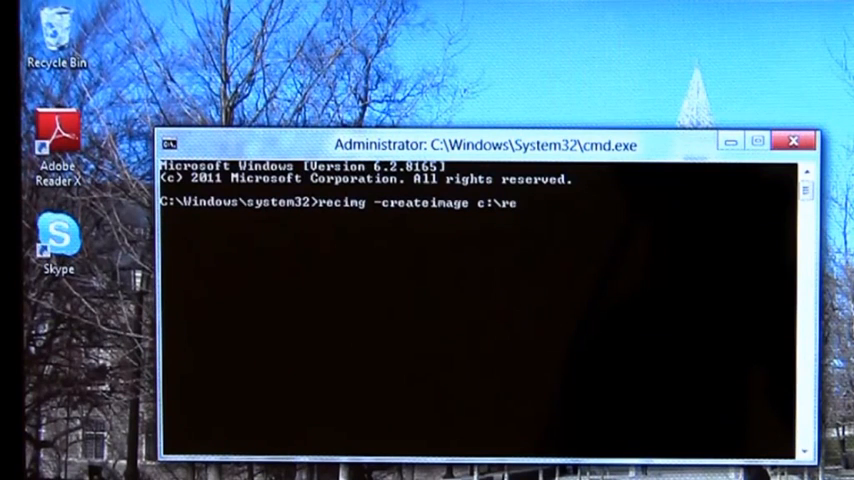
pyautogui.write('coveryImage')
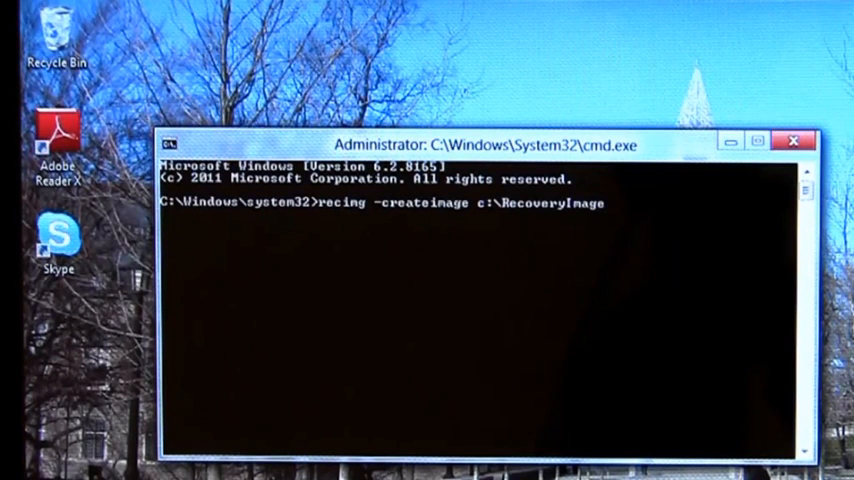